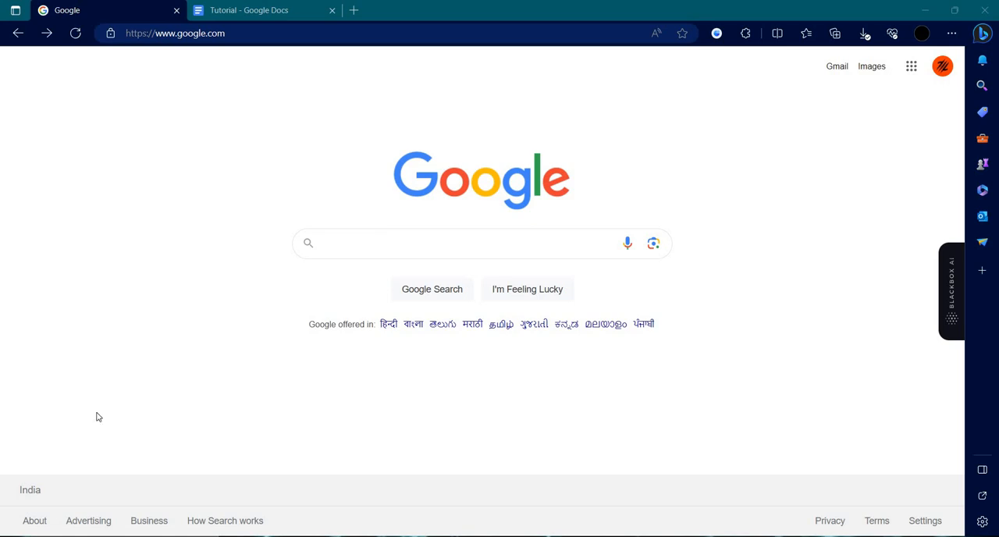
mouse_move(436, 362)
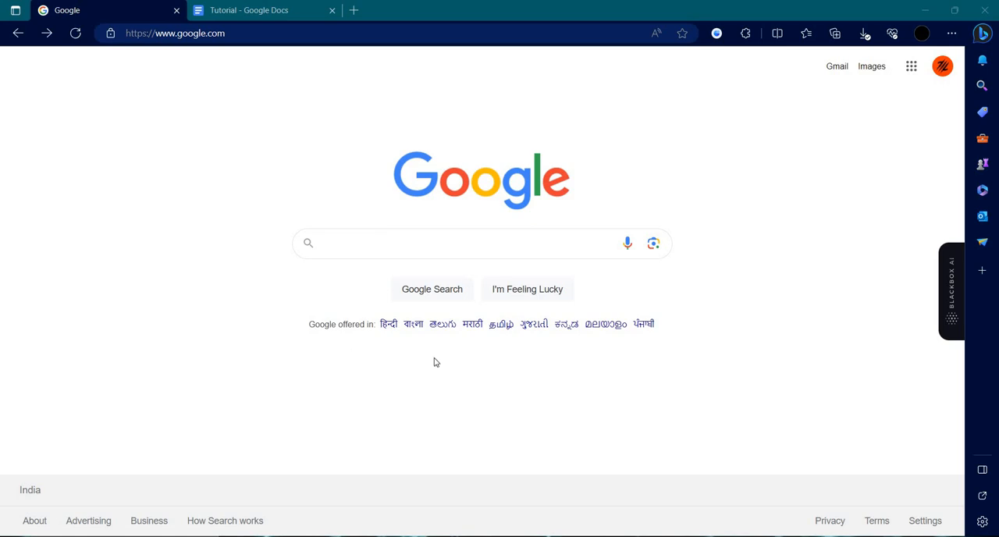
mouse_move(274, 70)
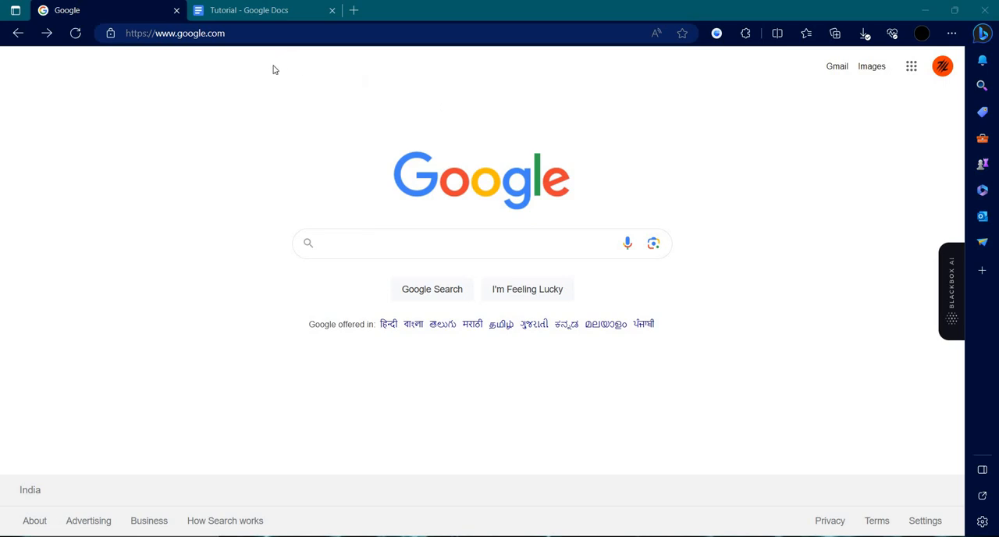
mouse_move(257, 59)
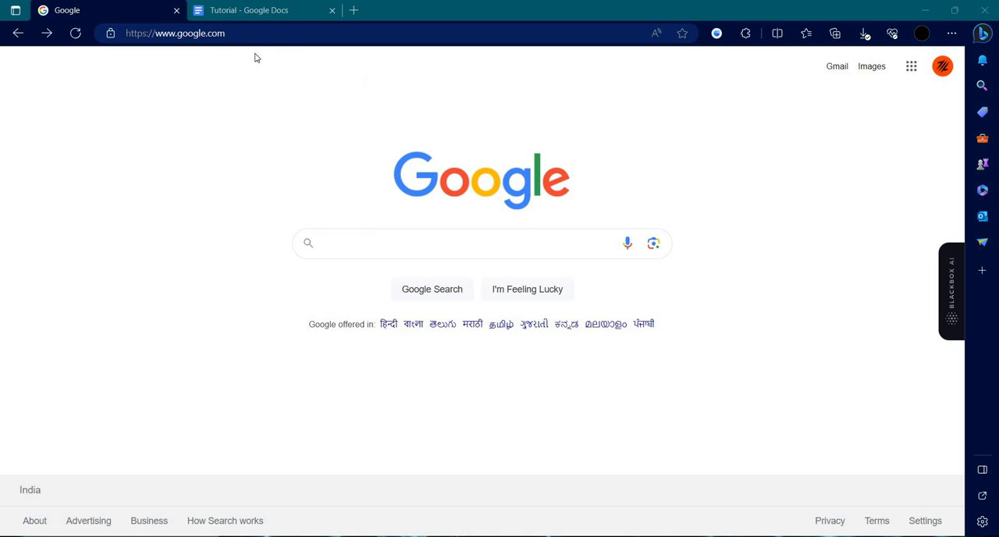
mouse_move(136, 147)
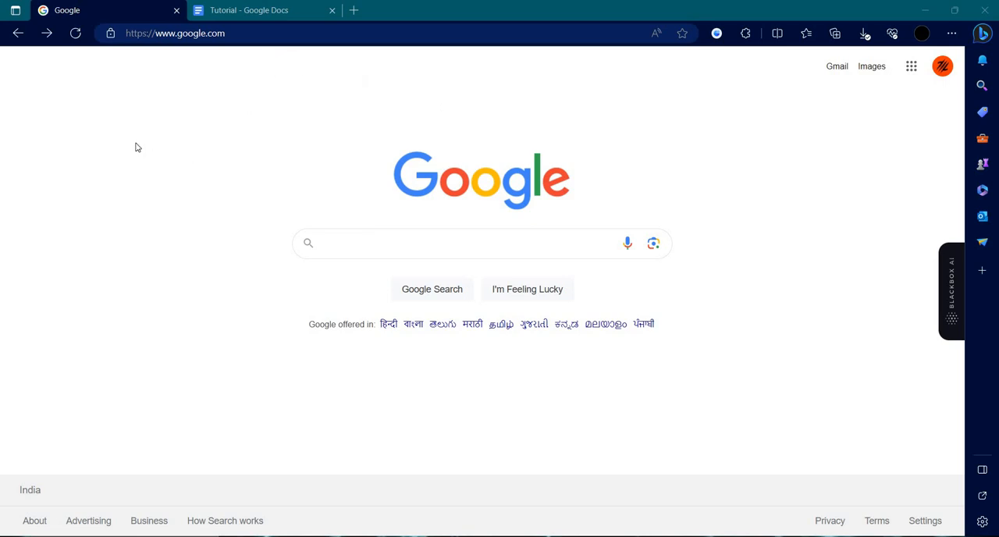
mouse_move(364, 109)
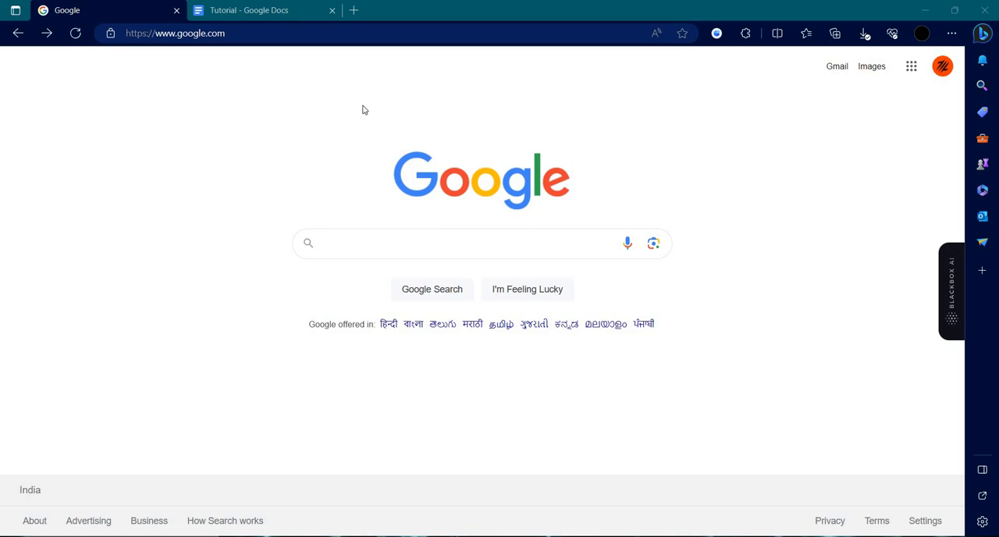
Search the web for 'MyColes' from the address bar.
type("MyColes")
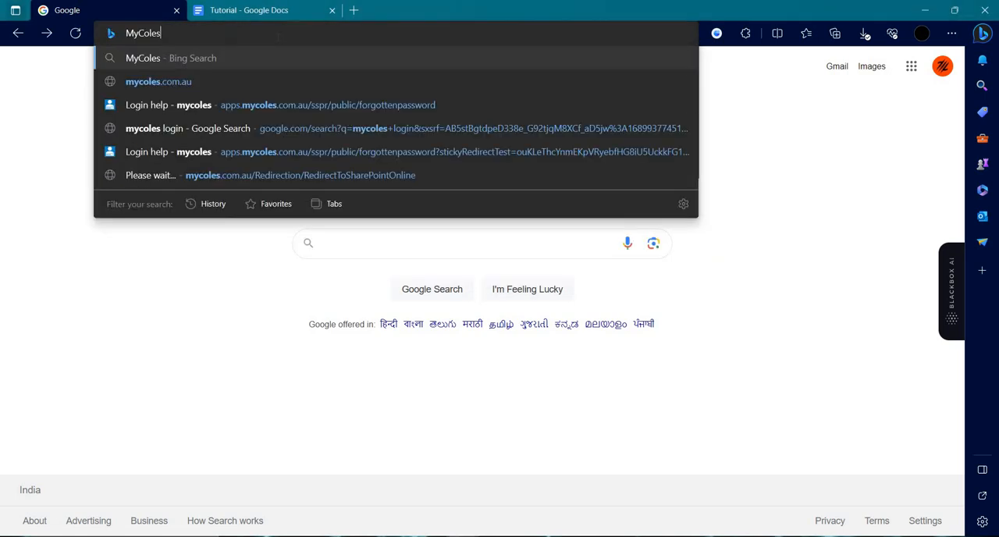
key("Enter")
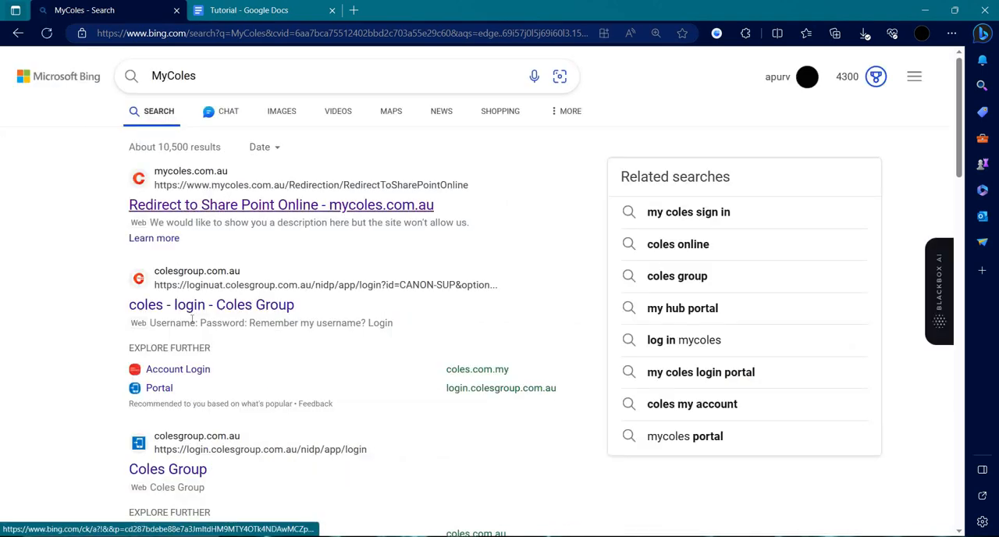
Open the 'coles - login - Coles Group' result and tick 'Remember my username?' on the login form.
left_click(211, 305)
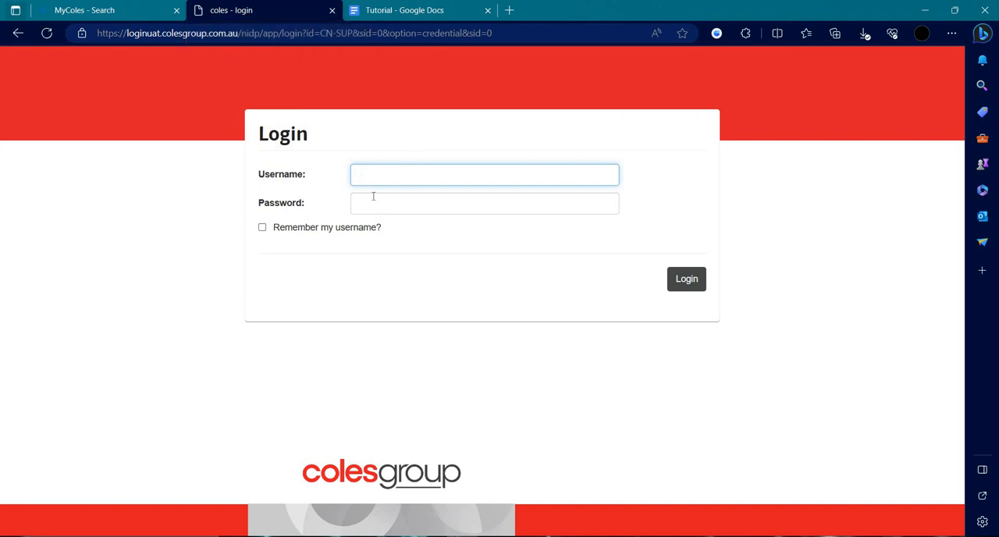
left_click(484, 173)
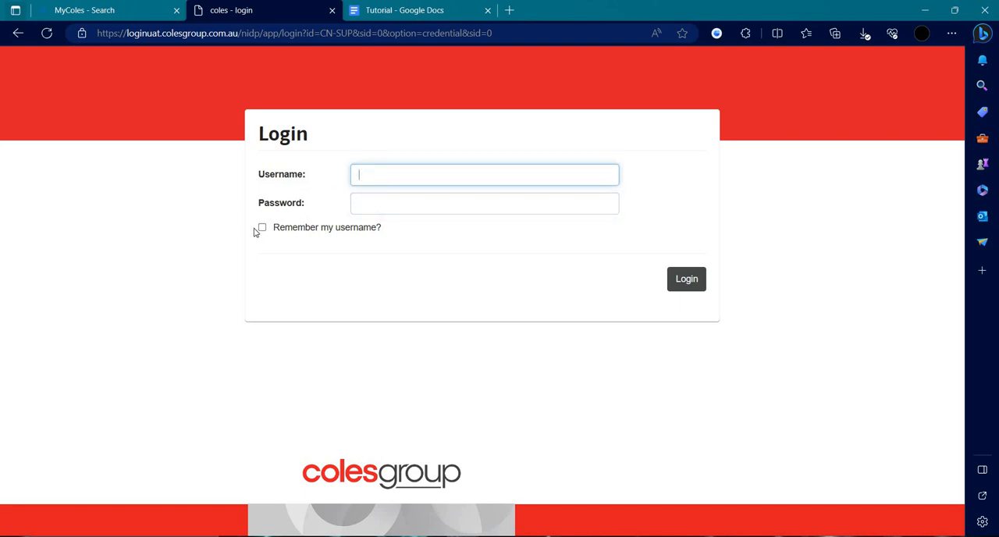
left_click(261, 227)
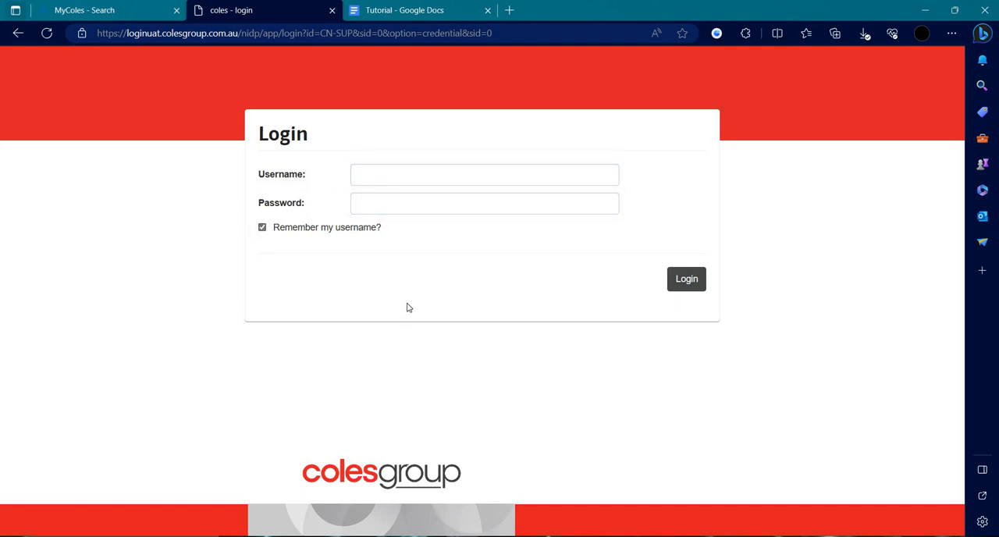
left_click(484, 203)
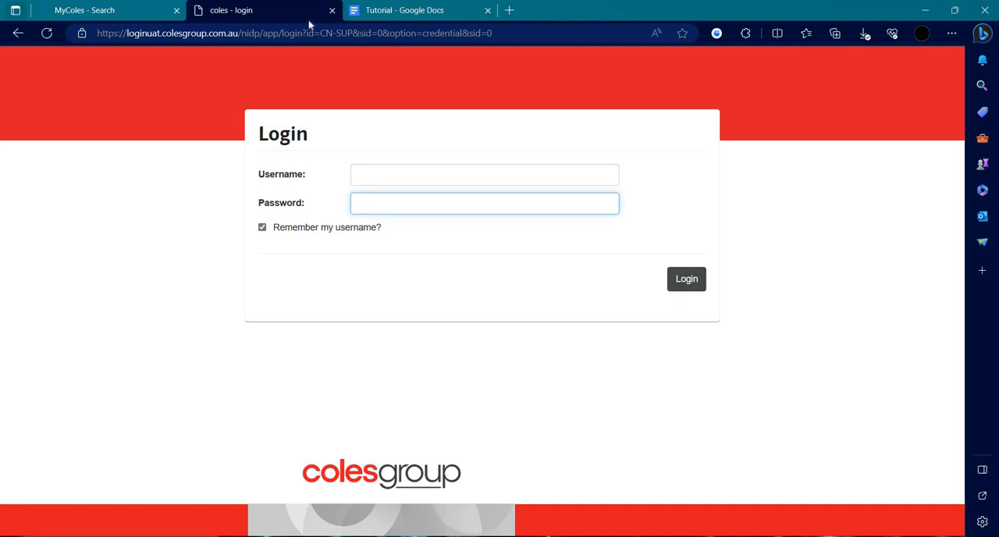